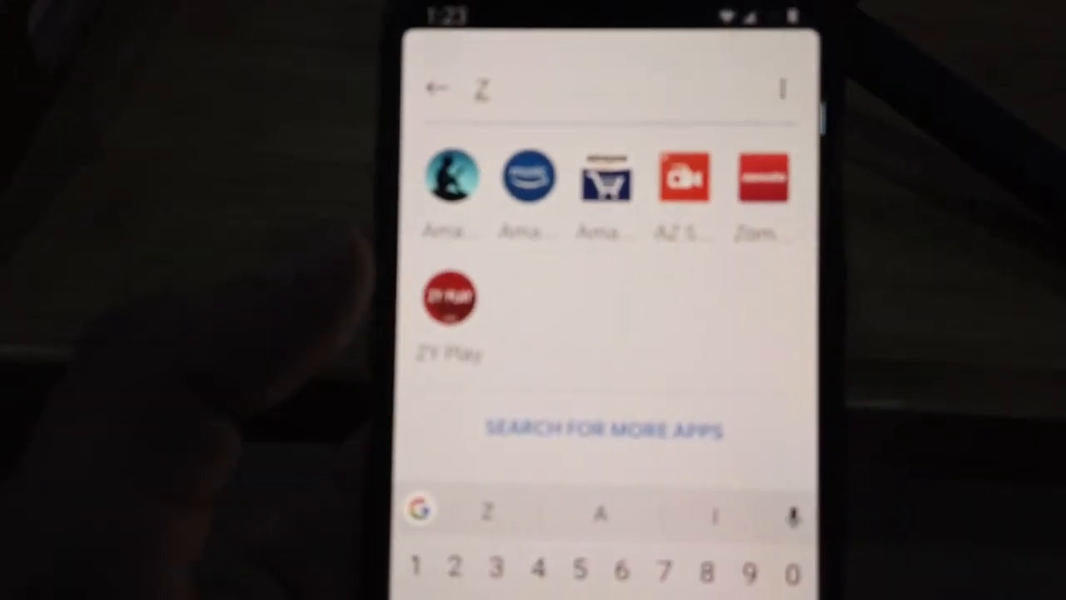
# Launch ZY Play from the launcher's 'Z' search results
pyautogui.click(450, 299)
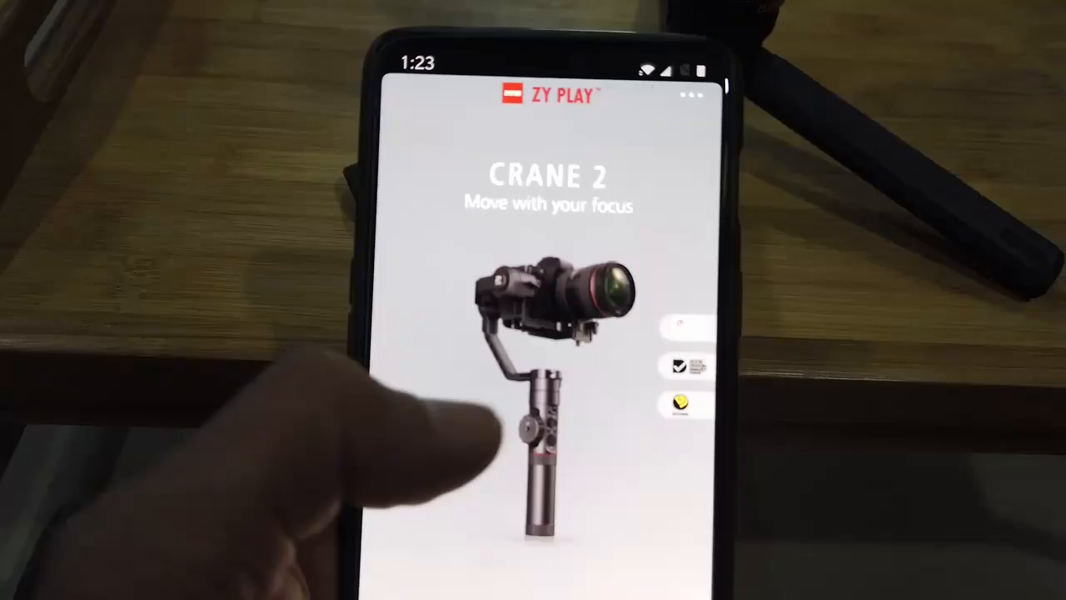
# Page the gimbal carousel to WEEBILL LAB and start connecting the device
pyautogui.hscroll(-3)
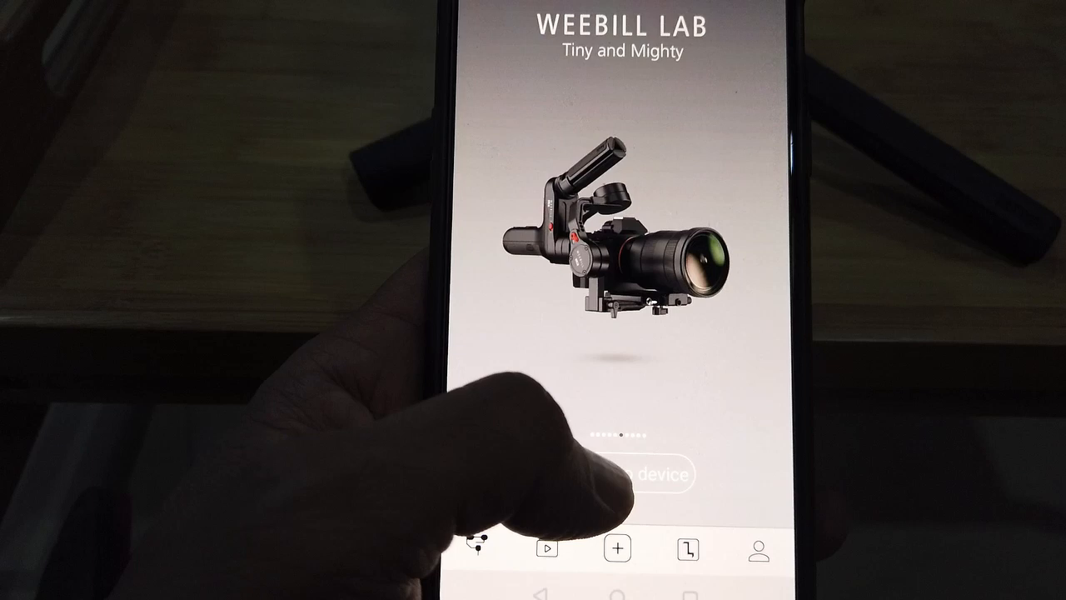
pyautogui.click(641, 474)
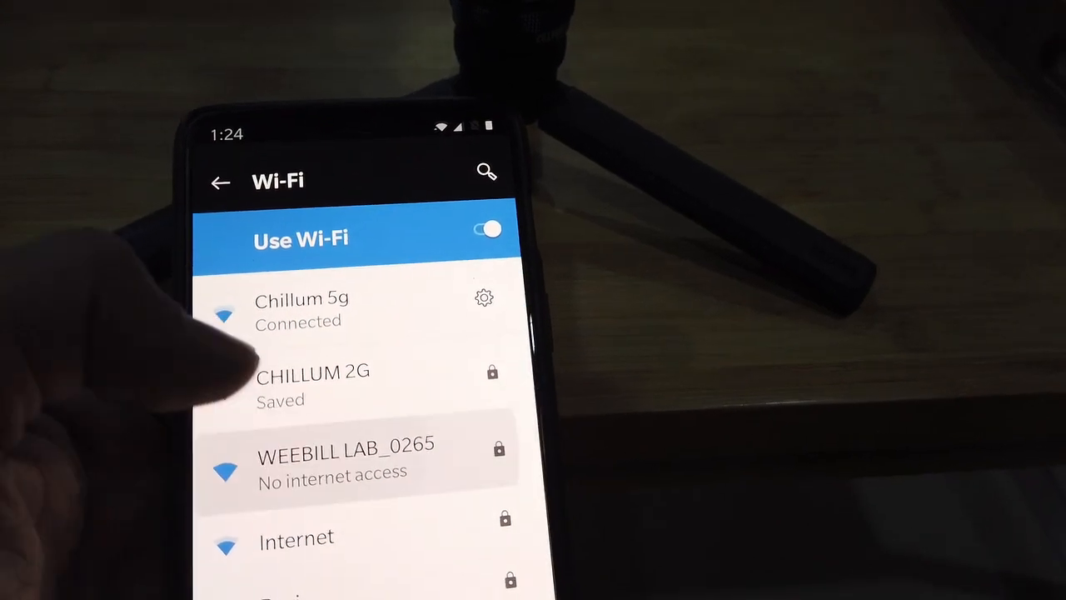
# Join the WEEBILL LAB_0265 Wi-Fi network and return to ZY Play
pyautogui.click(333, 458)
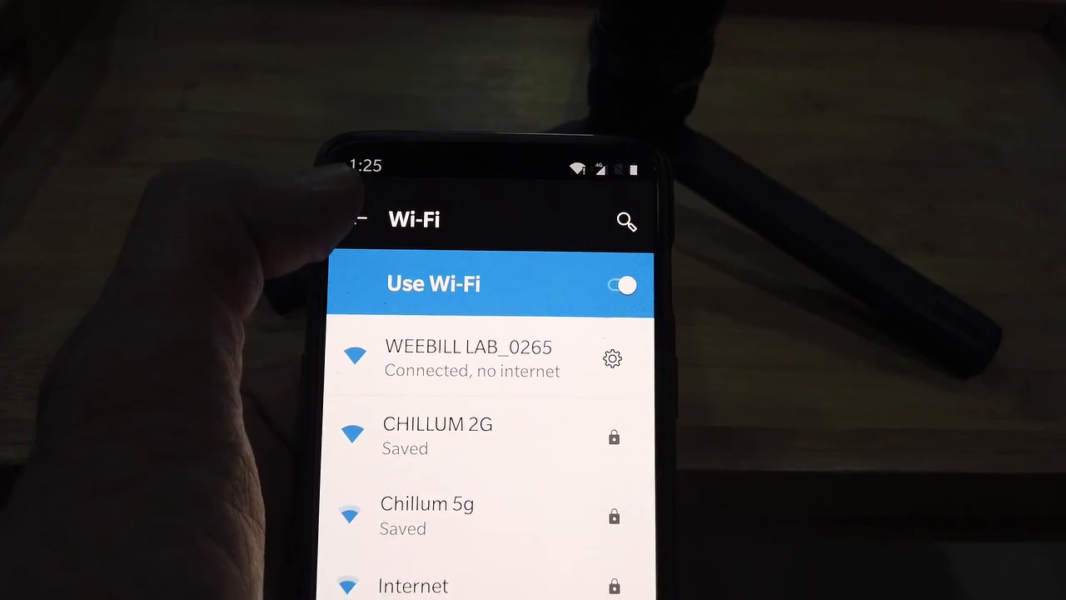
pyautogui.click(360, 219)
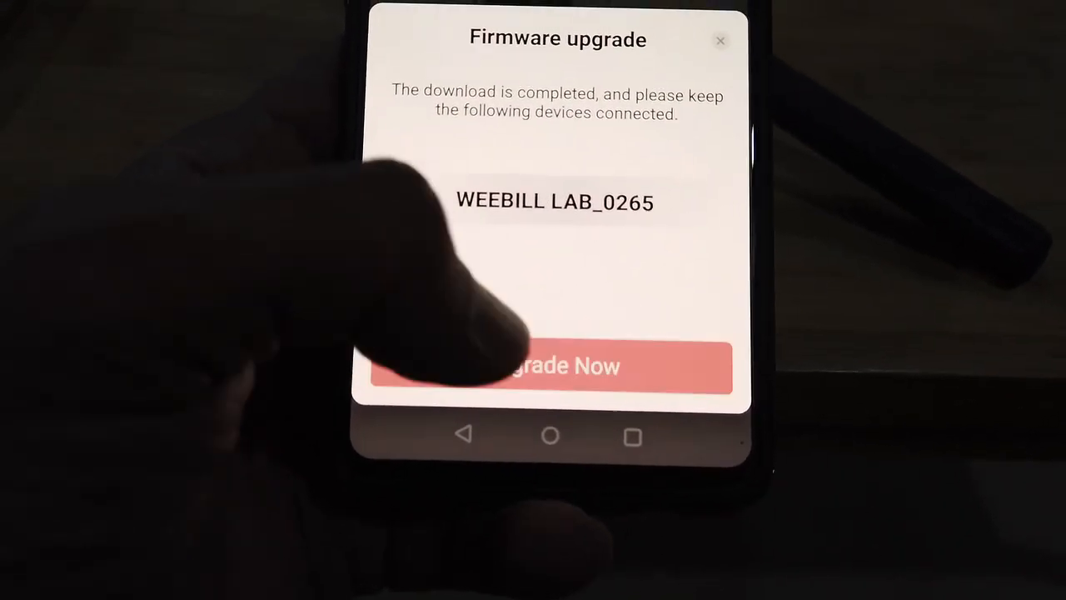
pyautogui.click(550, 366)
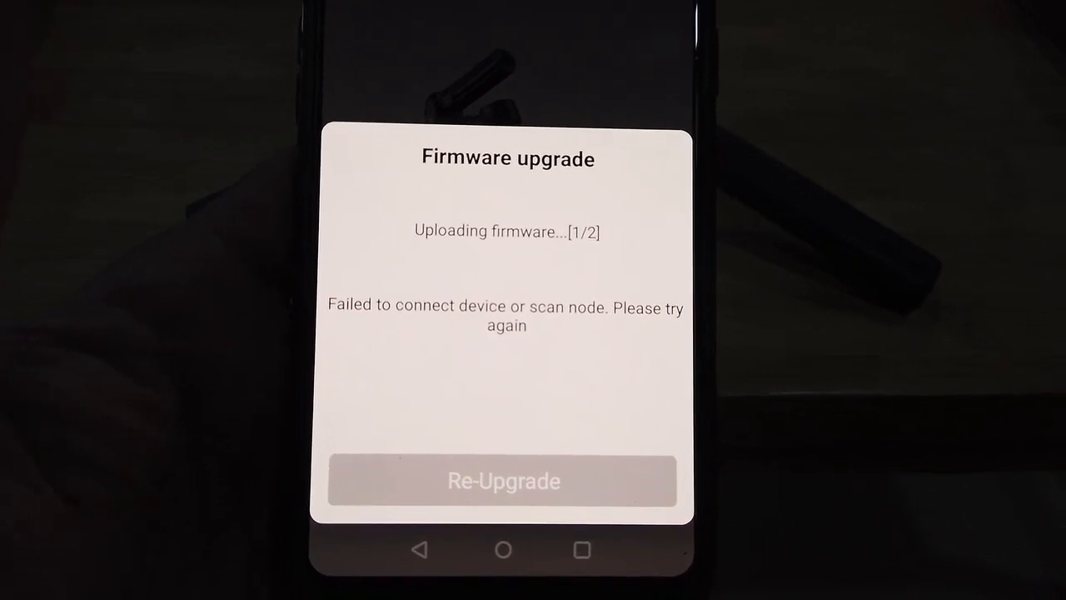
# Retry the upgrade via Re-Upgrade, which fails to obtain battery level
pyautogui.click(503, 480)
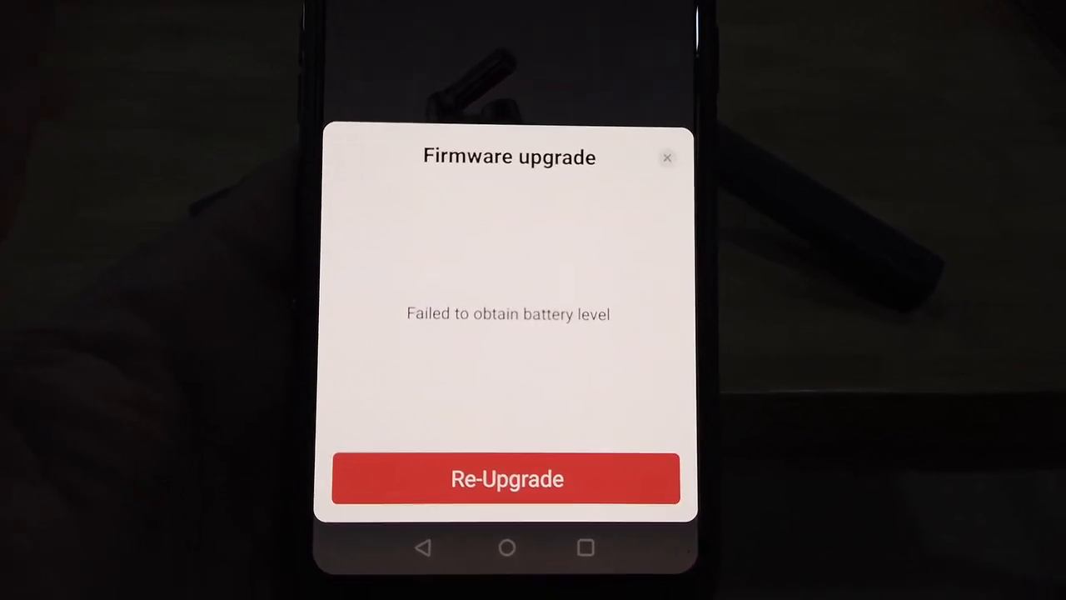